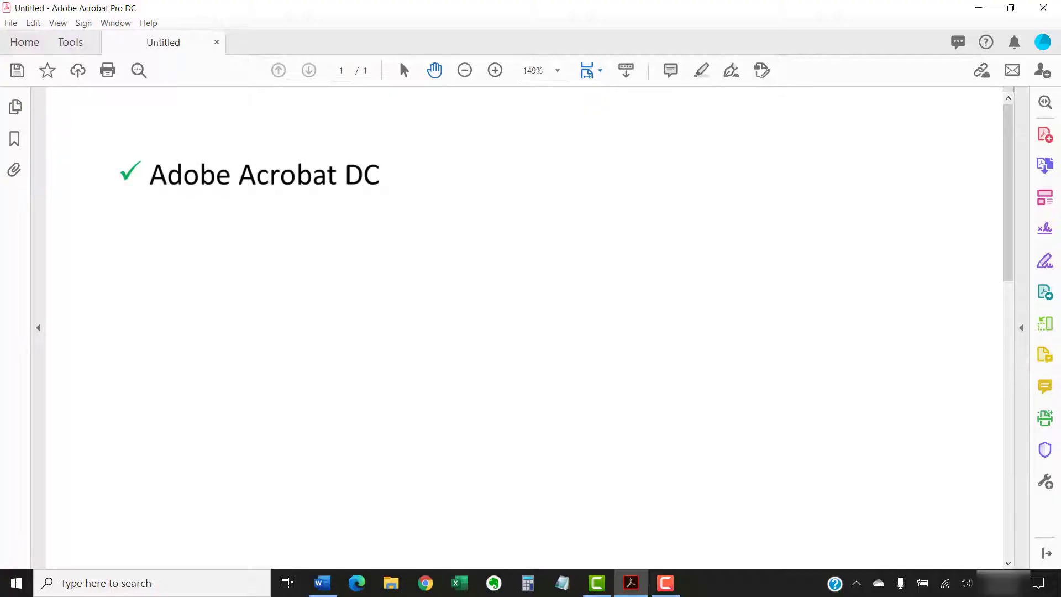
- Open the four-page Sample PDF.pdf in place of the untitled document
text(Adobe Acrobat 2020)
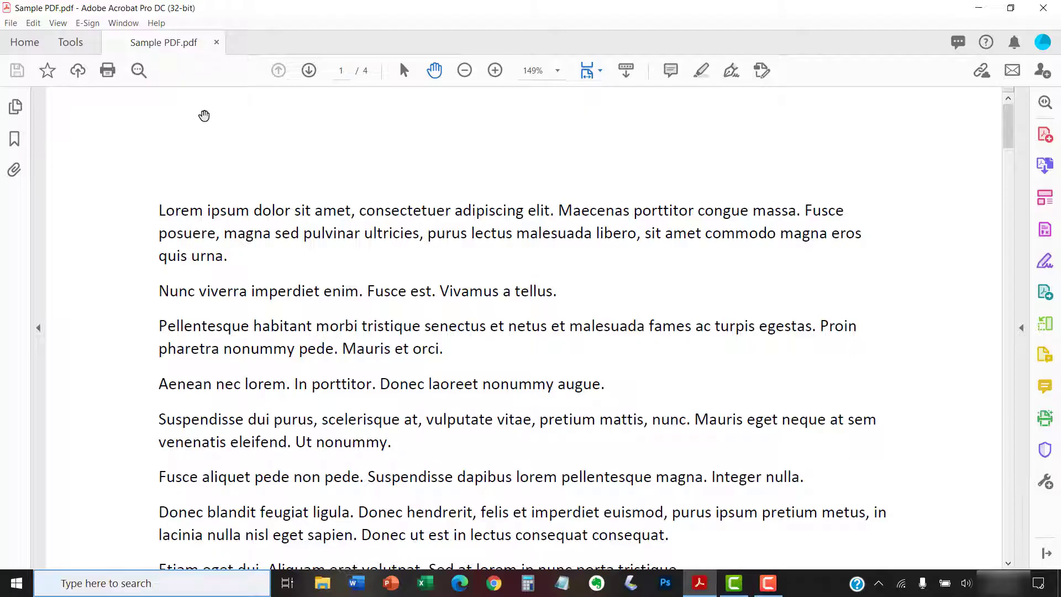
- Start the Organize Pages tool from Tools so all four page thumbnails appear
click(69, 42)
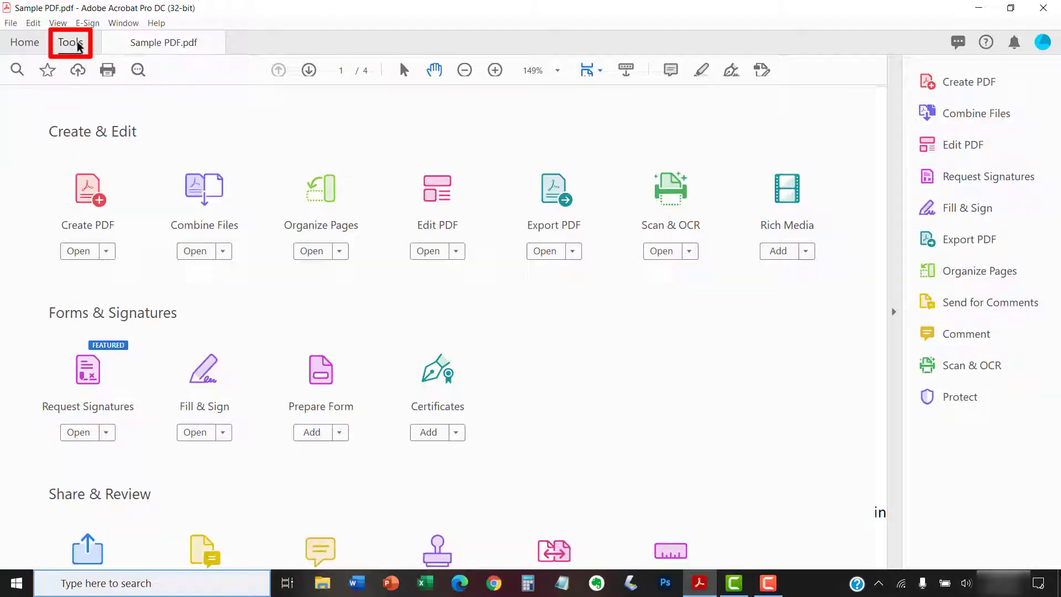
click(70, 42)
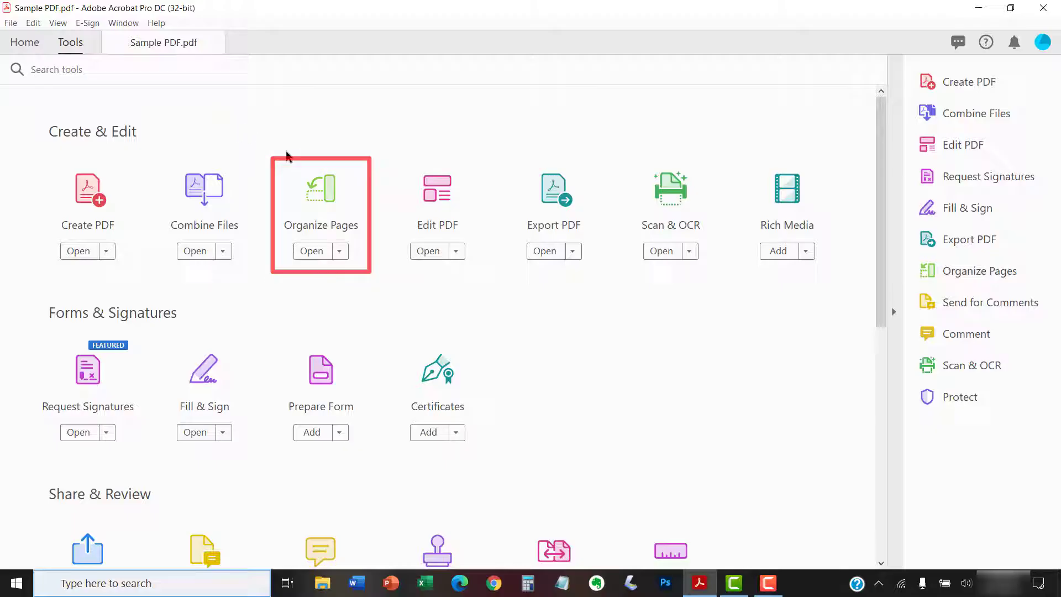
click(312, 251)
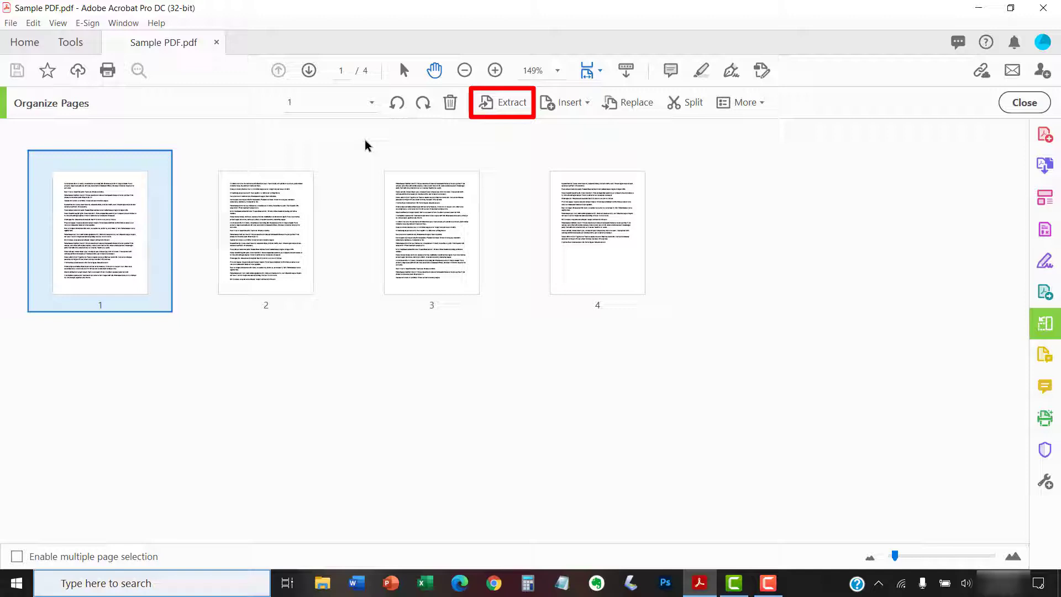
- Bring up Extract options, enter range 2-4, and dismiss the preset range list unchosen
click(502, 101)
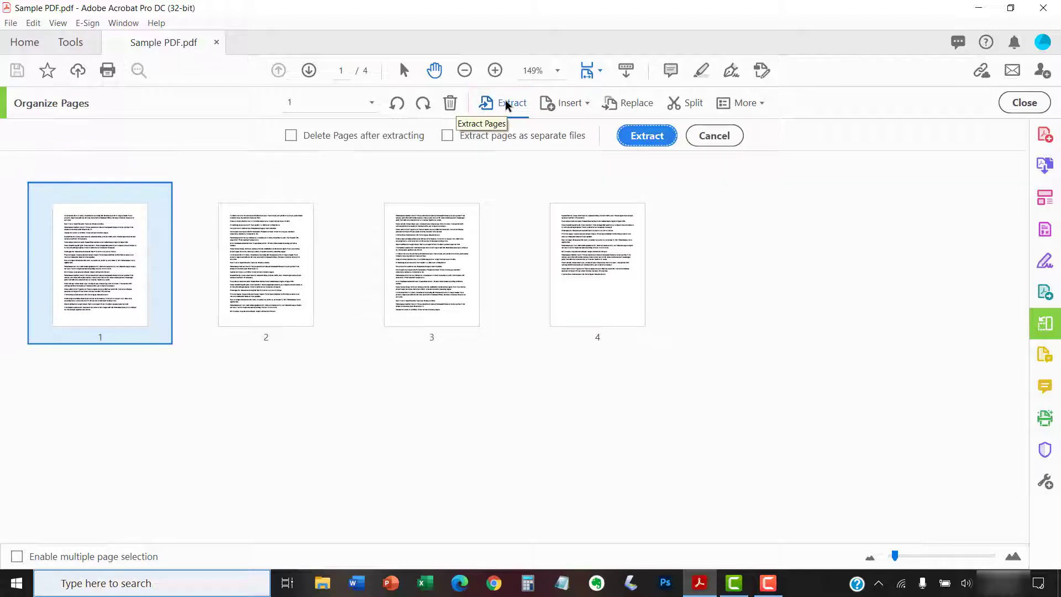
mouse_move(254, 143)
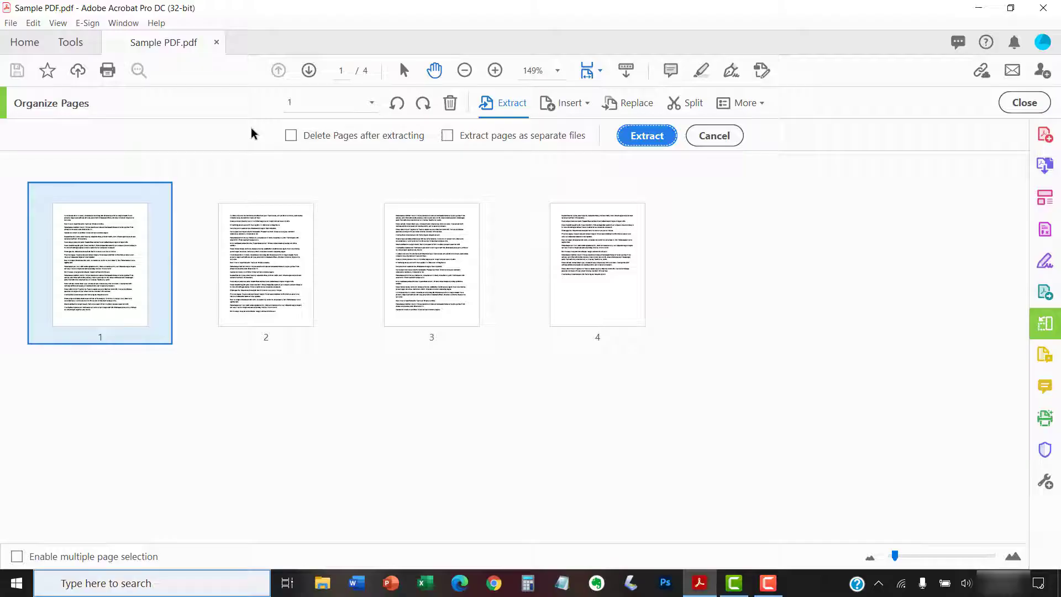
click(324, 101)
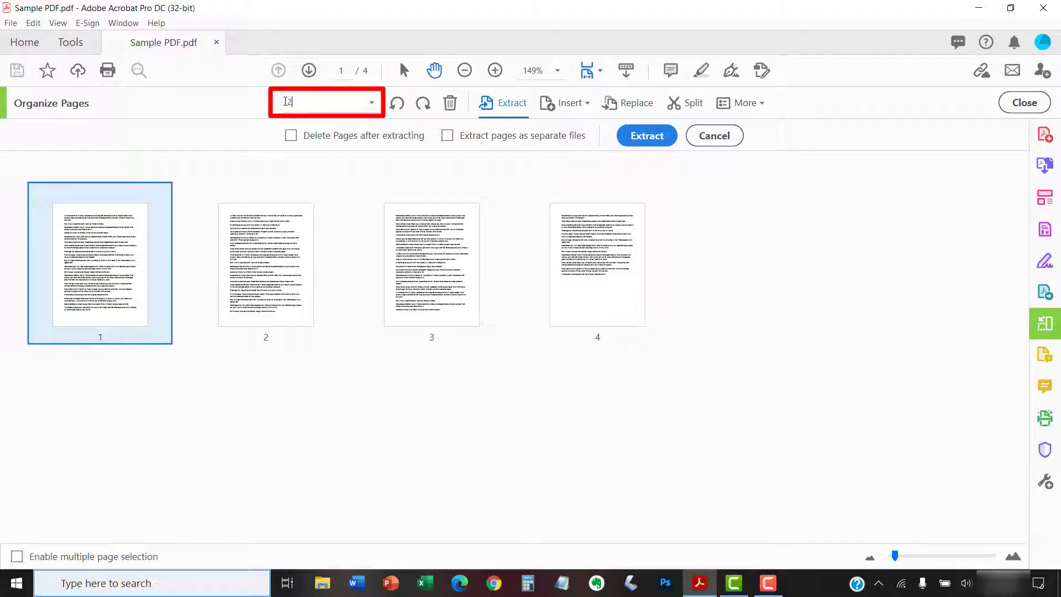
text(2-4)
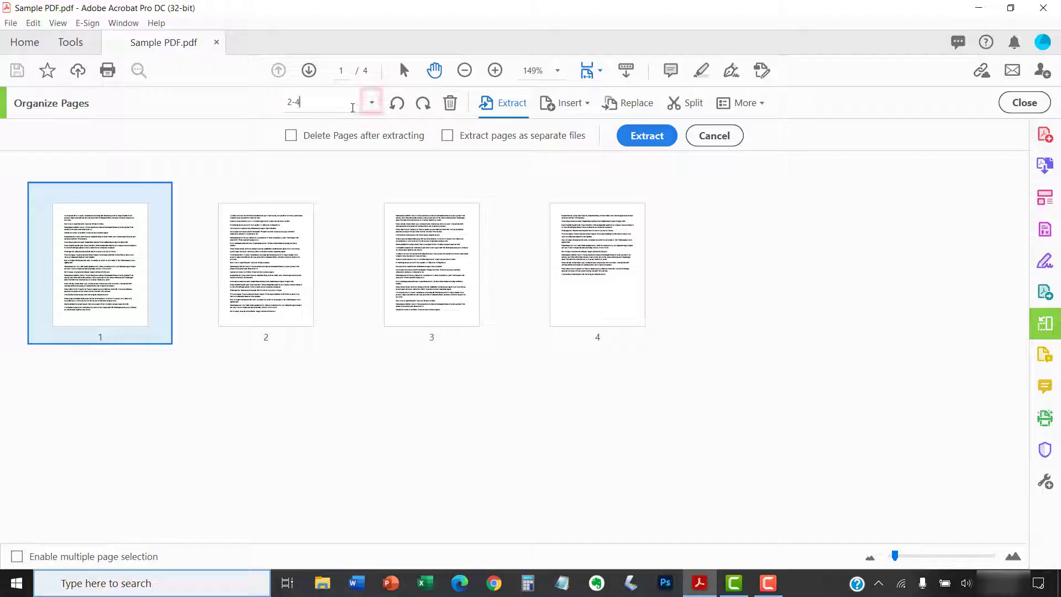
click(371, 102)
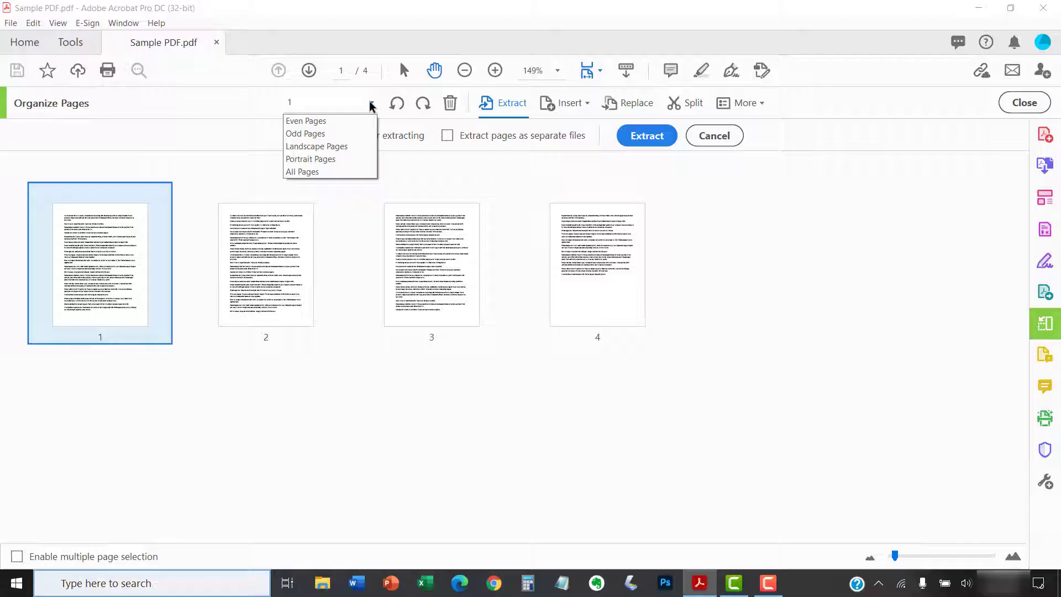
click(218, 128)
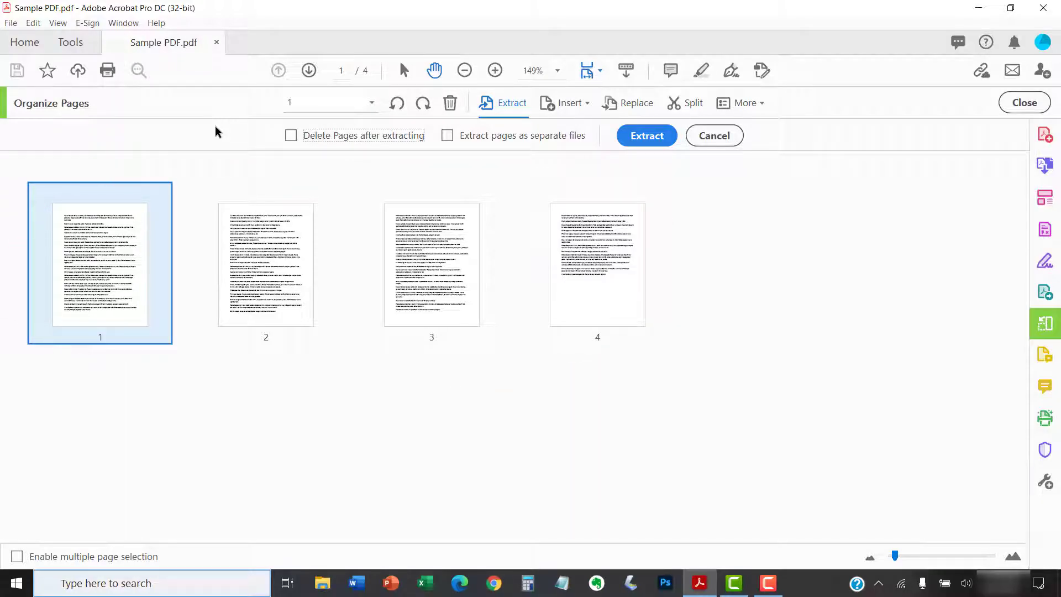
- Select page 2 and Shift-extend the selection through page 4
click(265, 264)
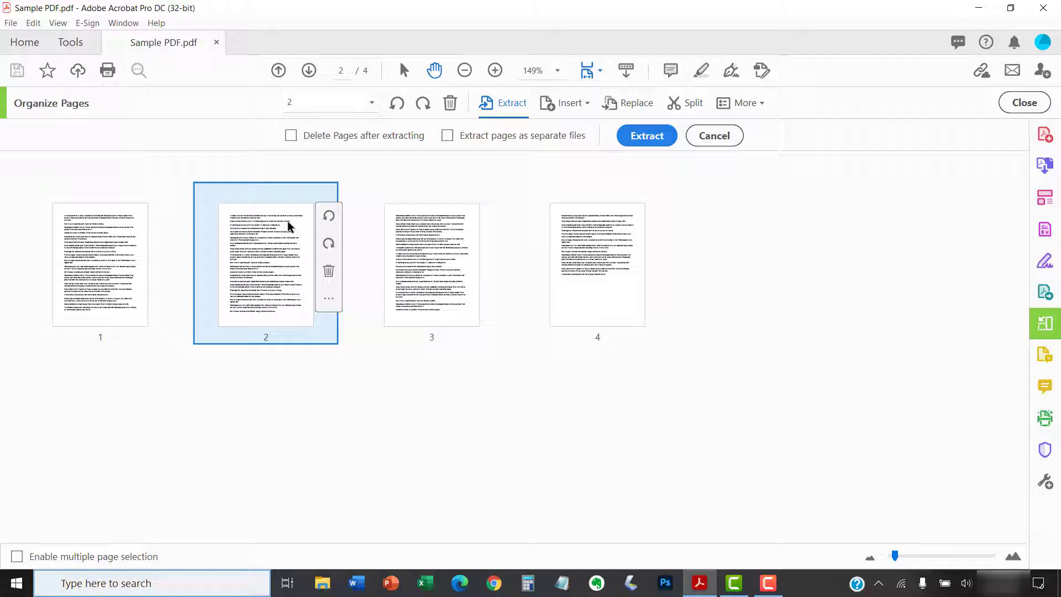
mouse_move(470, 435)
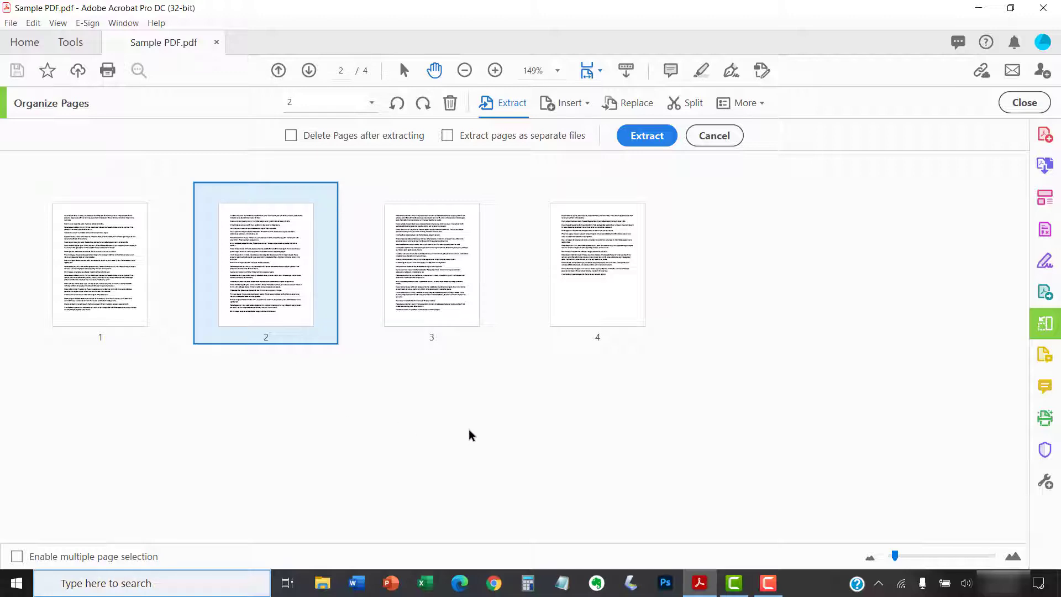
key(shift)
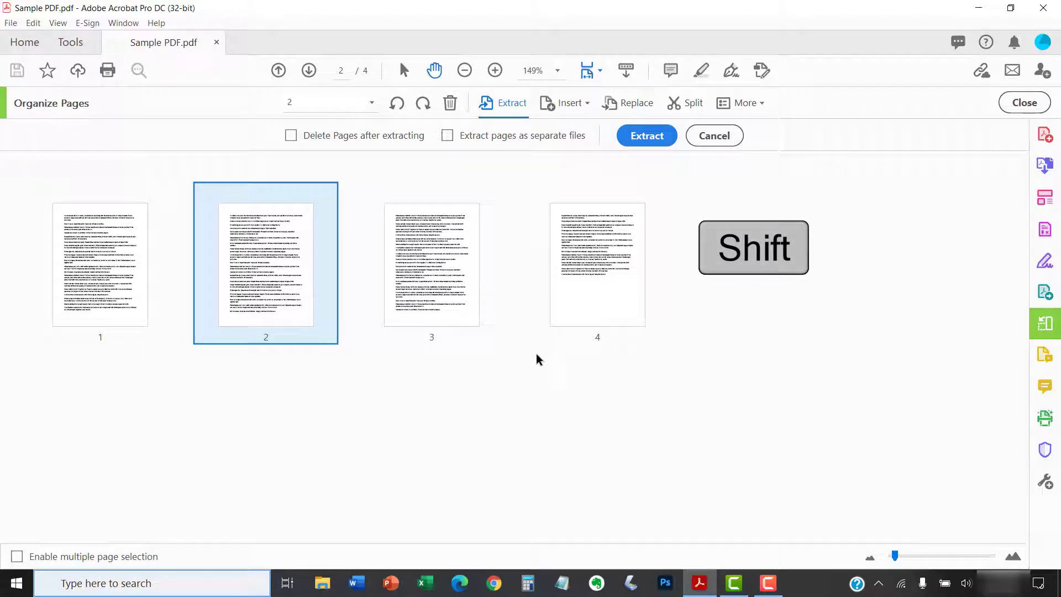
click(596, 264)
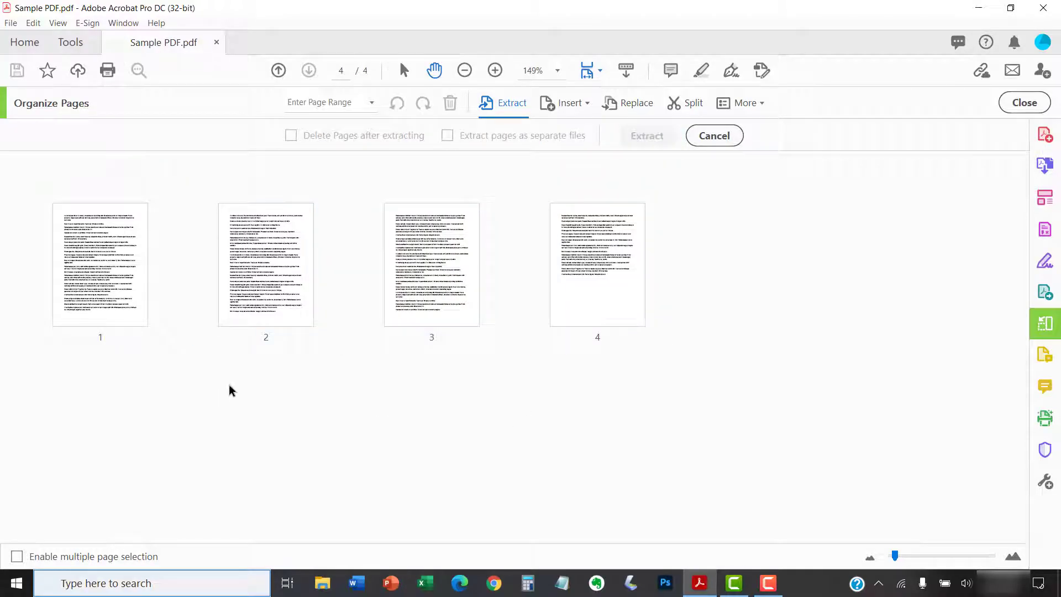
click(265, 264)
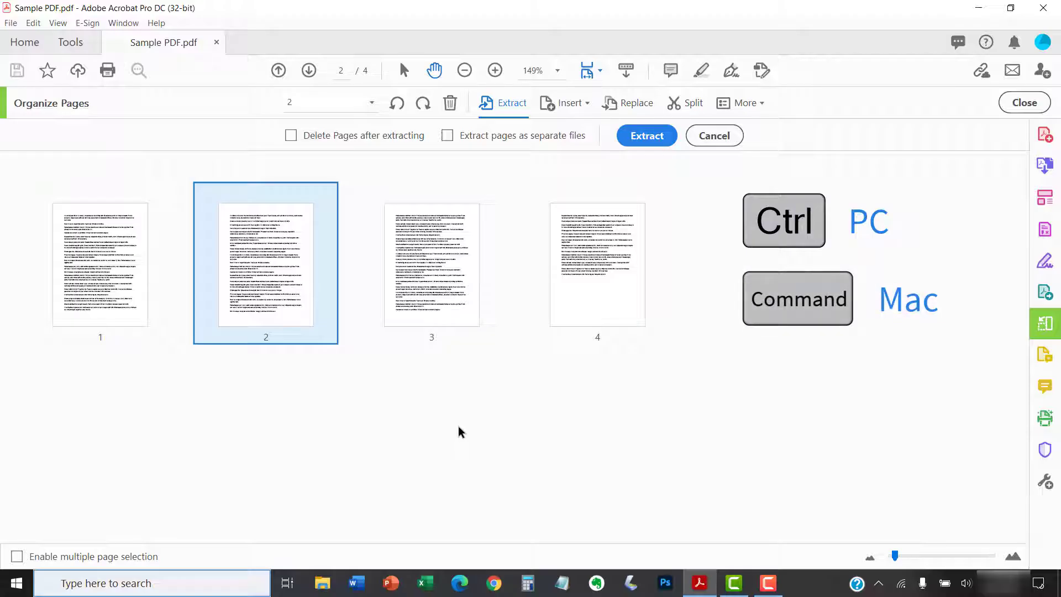
click(596, 264)
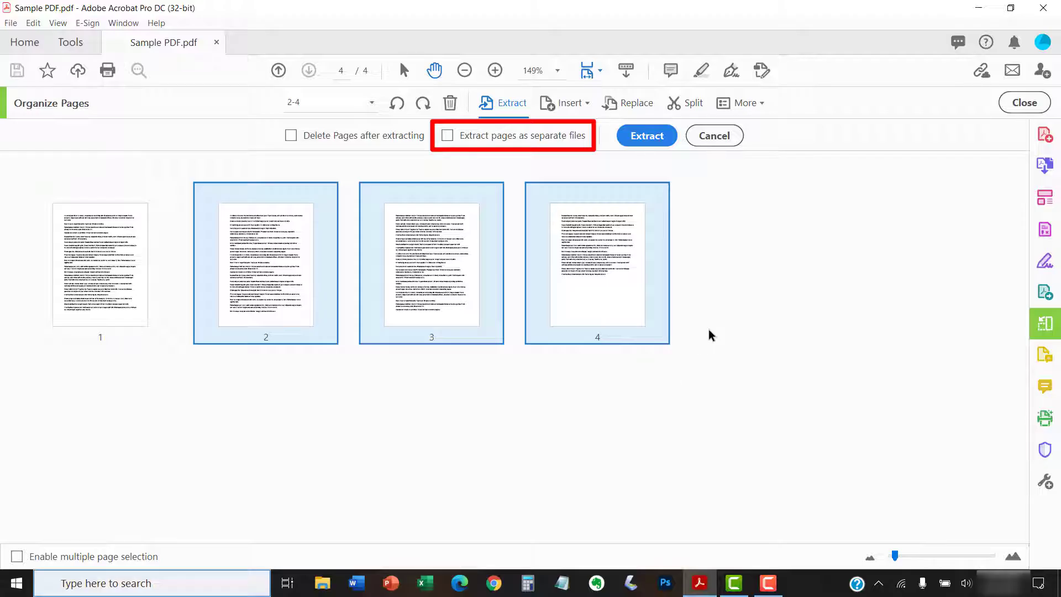
mouse_move(713, 300)
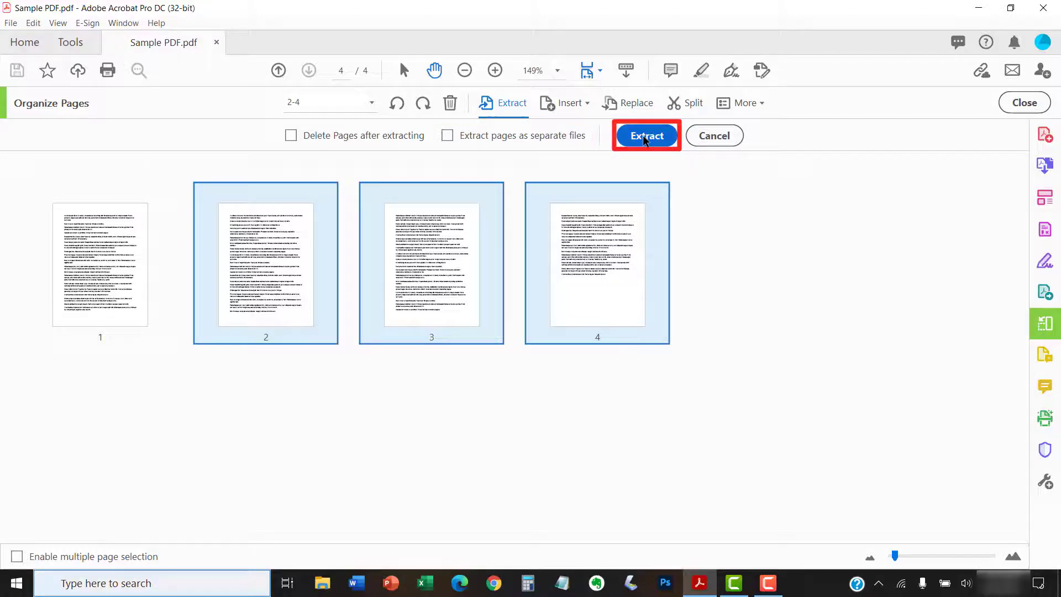
- Extract the selected pages 2–4 into the new Pages from Sample PDF document
click(645, 135)
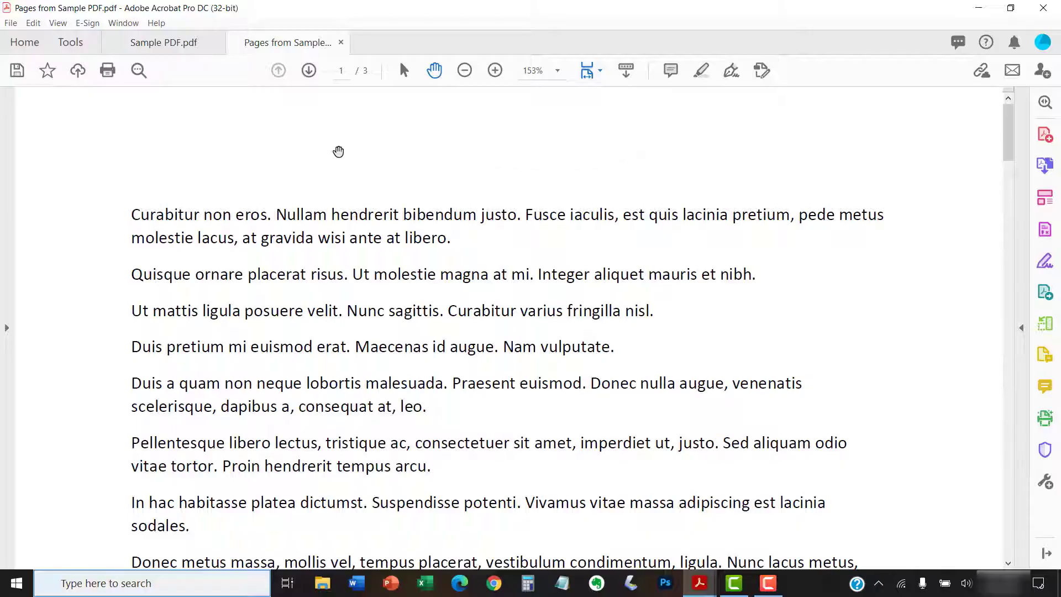
mouse_move(262, 140)
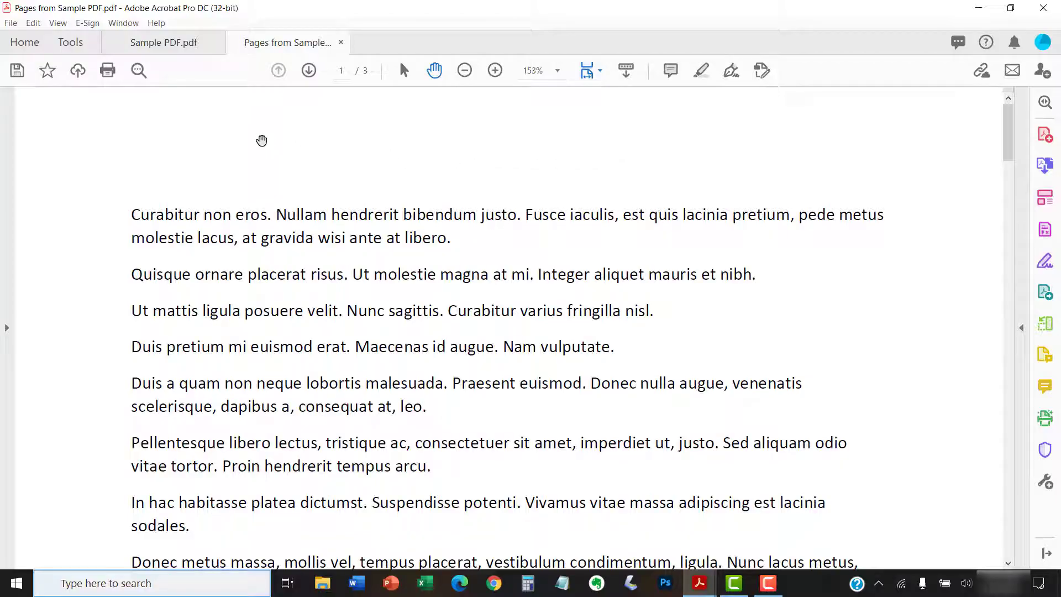
mouse_move(259, 138)
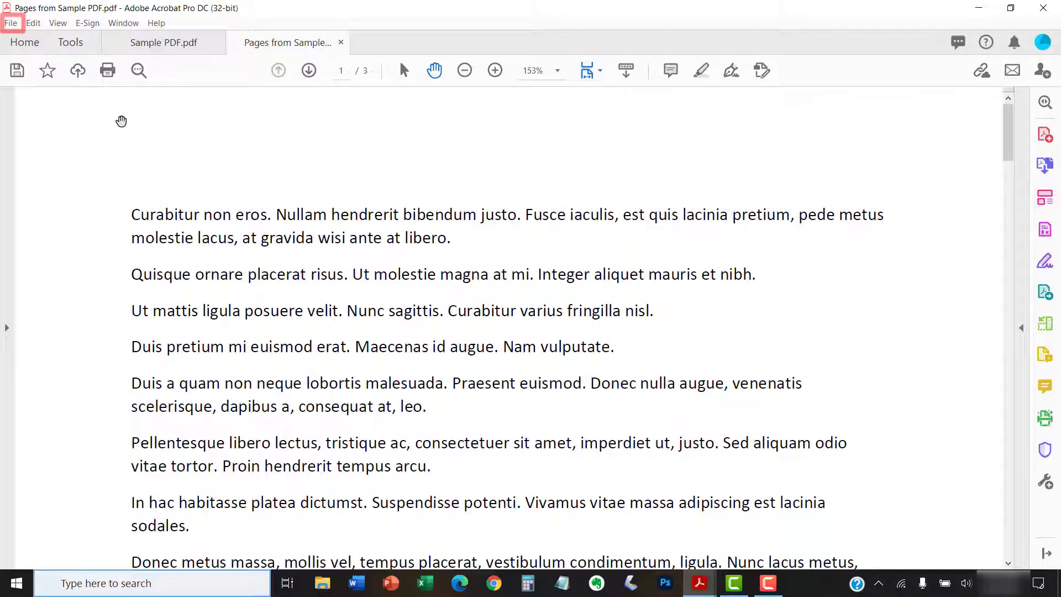
- Close the Pages from Sample PDF tab, leaving only Sample PDF open
click(10, 22)
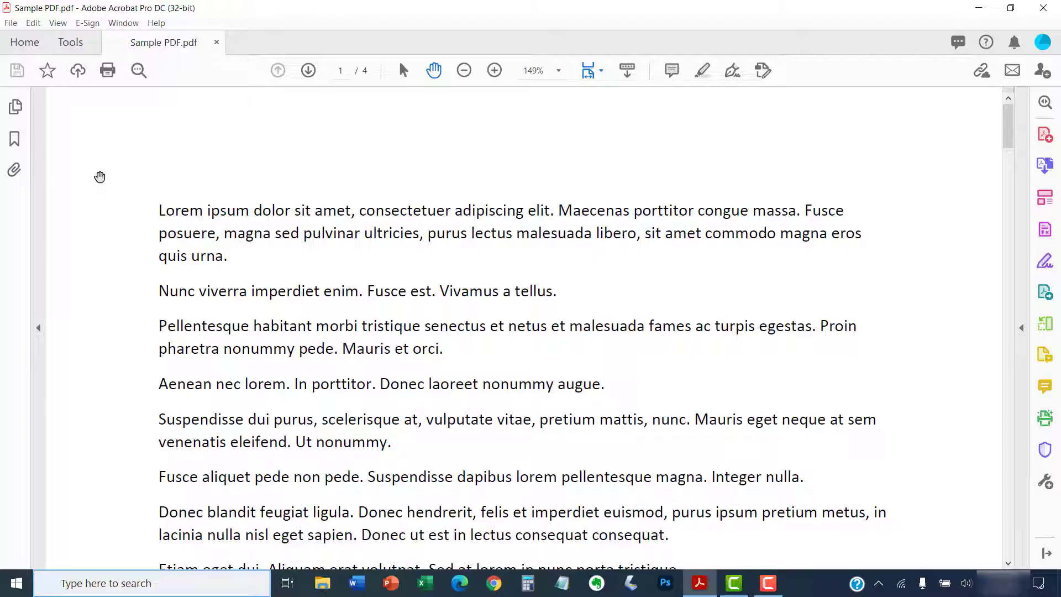
- Show the Page Thumbnails pane listing Sample PDF's four pages
click(15, 107)
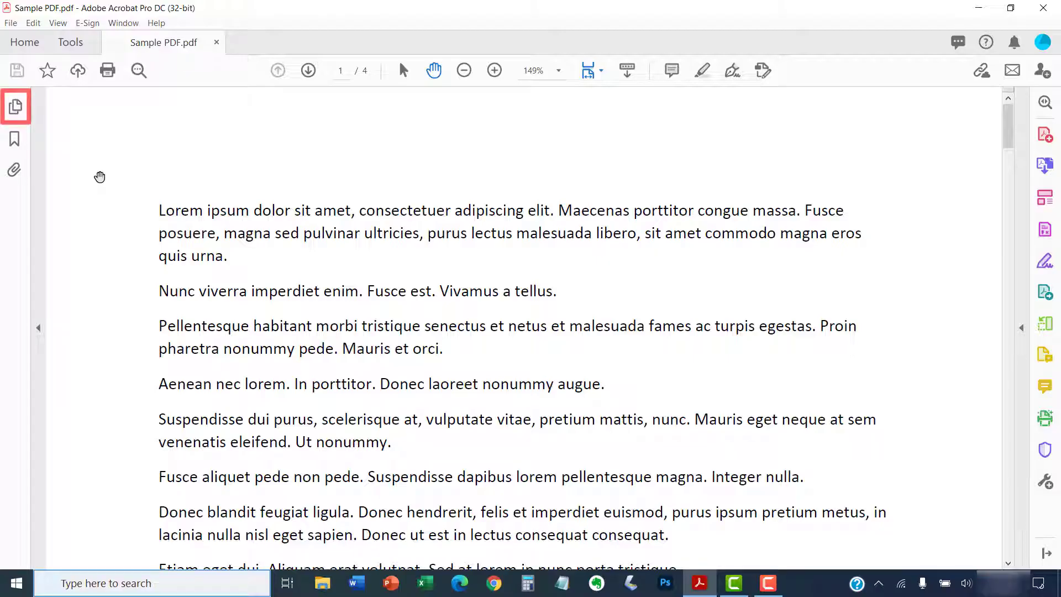
click(14, 106)
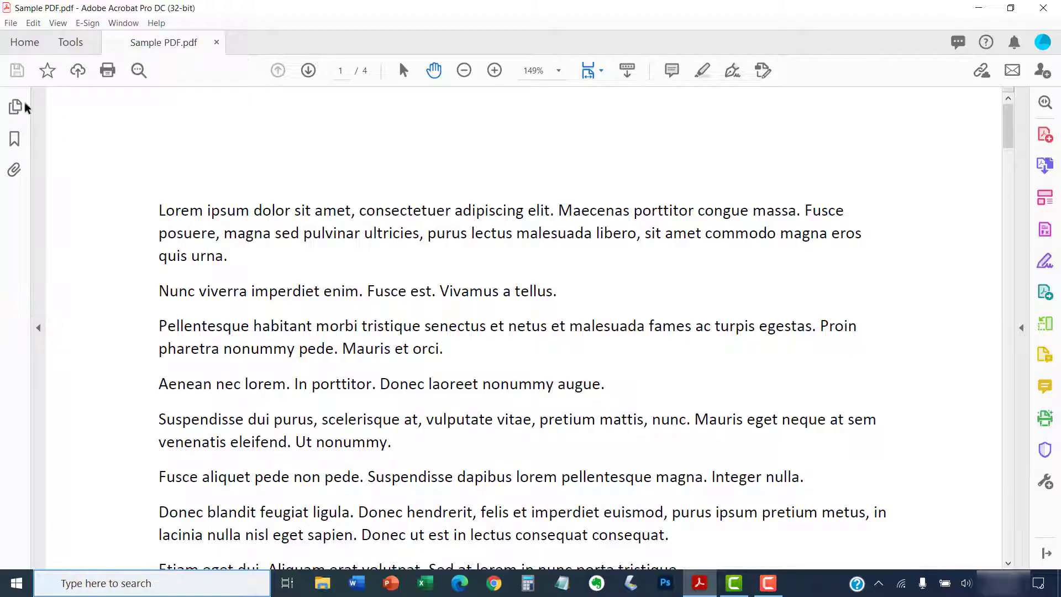
click(14, 107)
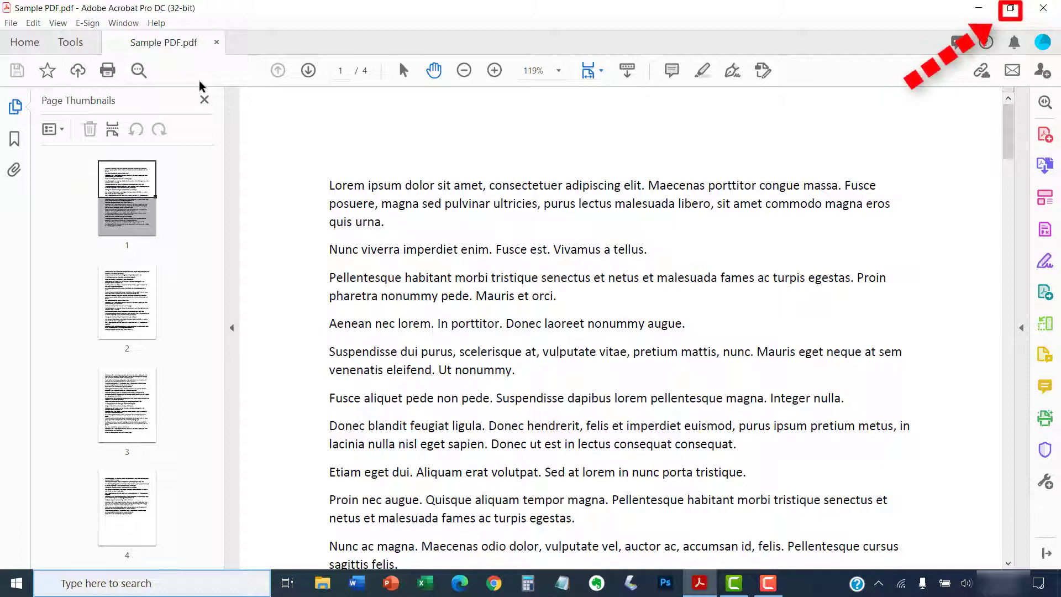
mouse_move(673, 143)
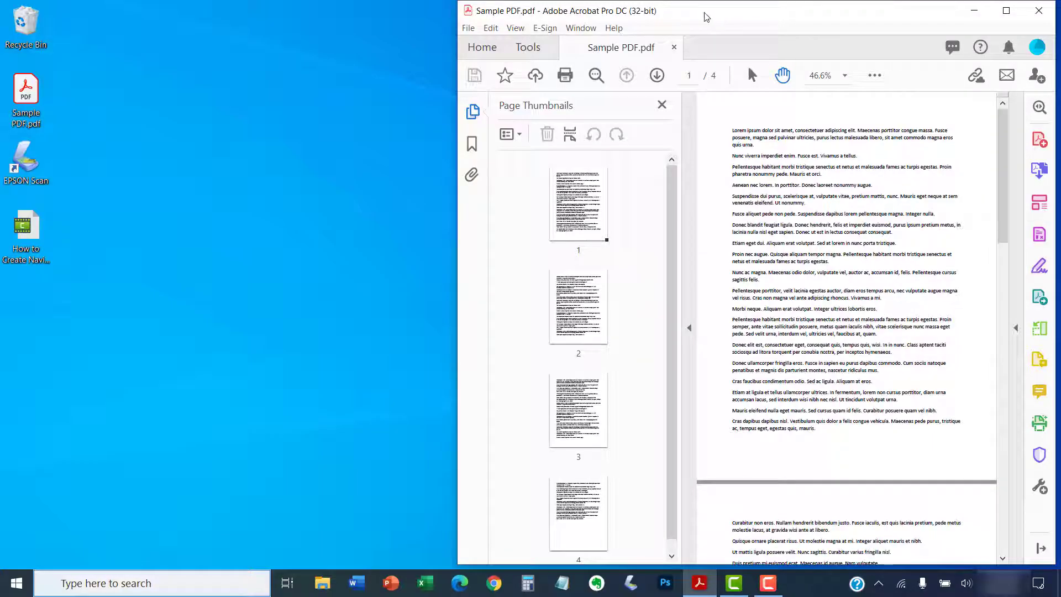
mouse_move(351, 305)
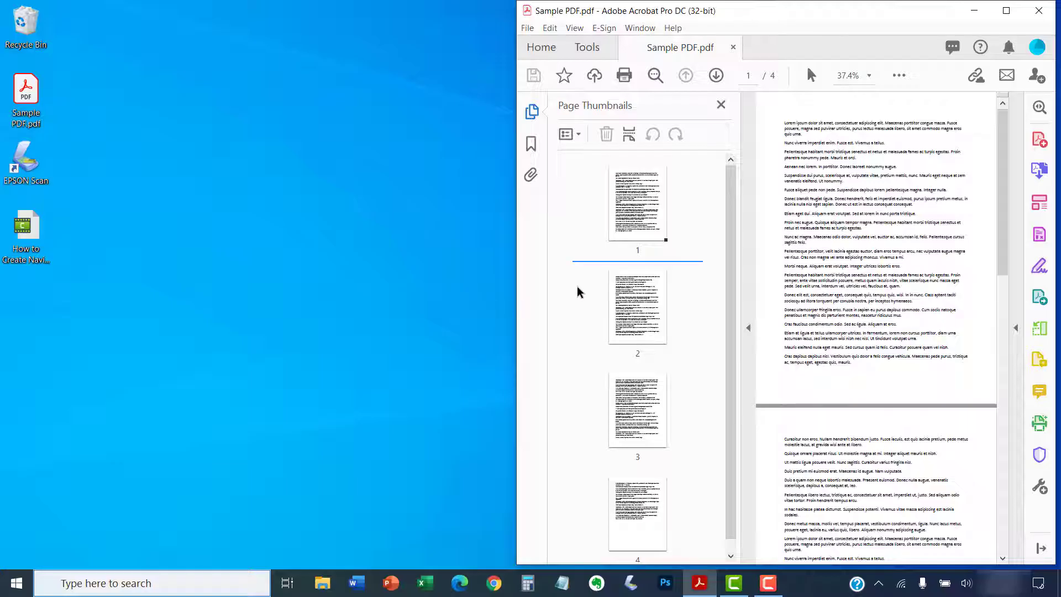
mouse_move(573, 291)
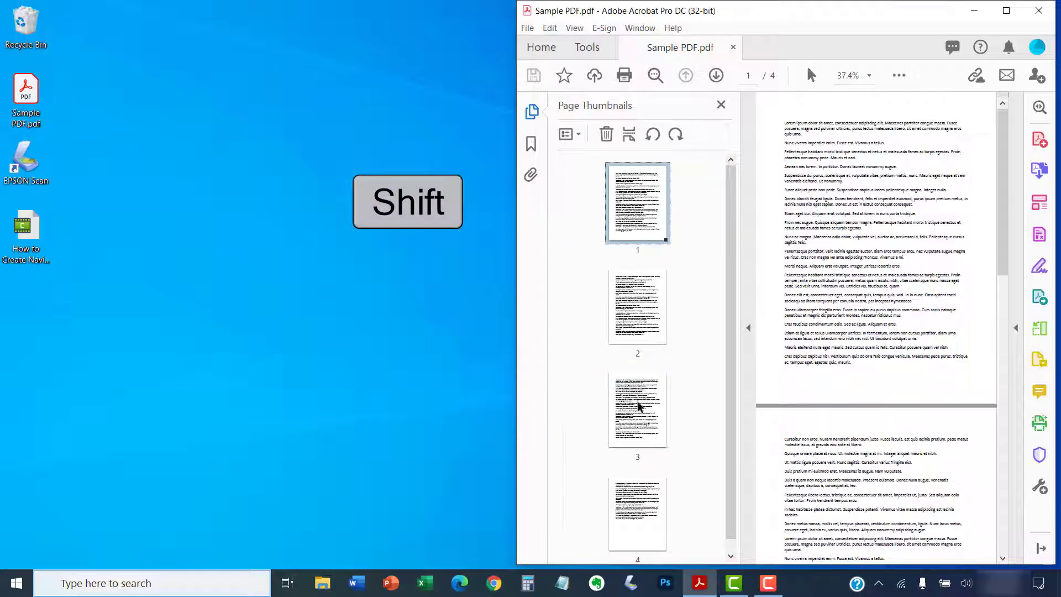
- Select thumbnails 1–3 with Shift and Ctrl for dragging onto the desktop as a PDF
click(636, 409)
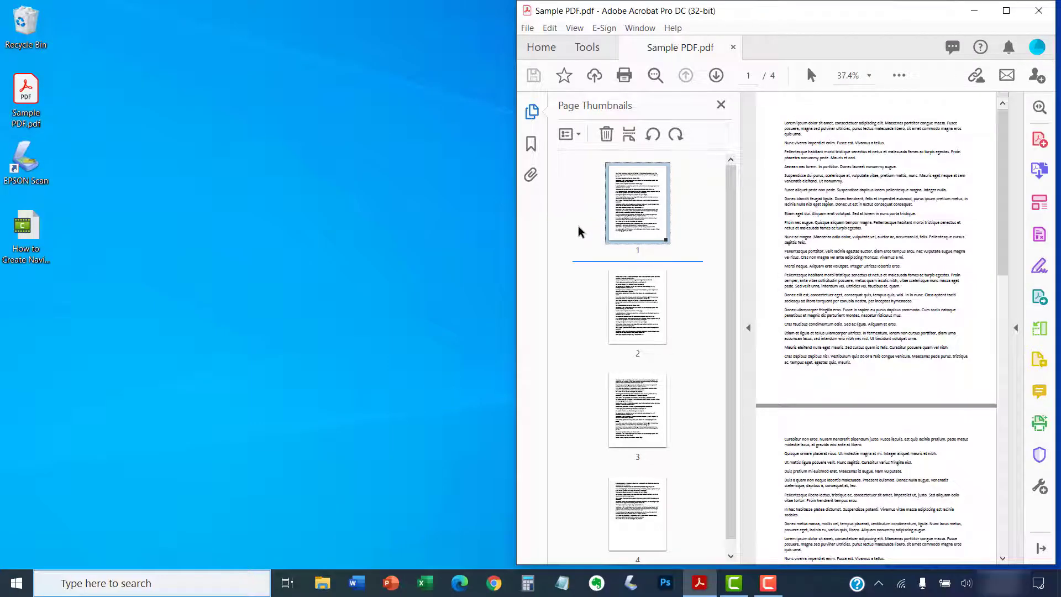
key(ctrl)
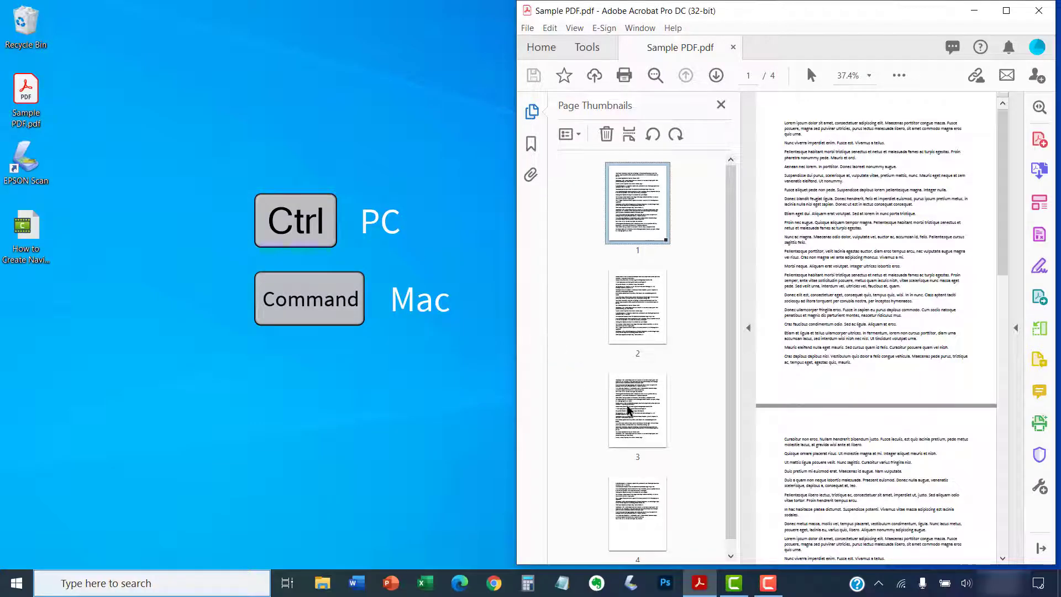
click(636, 409)
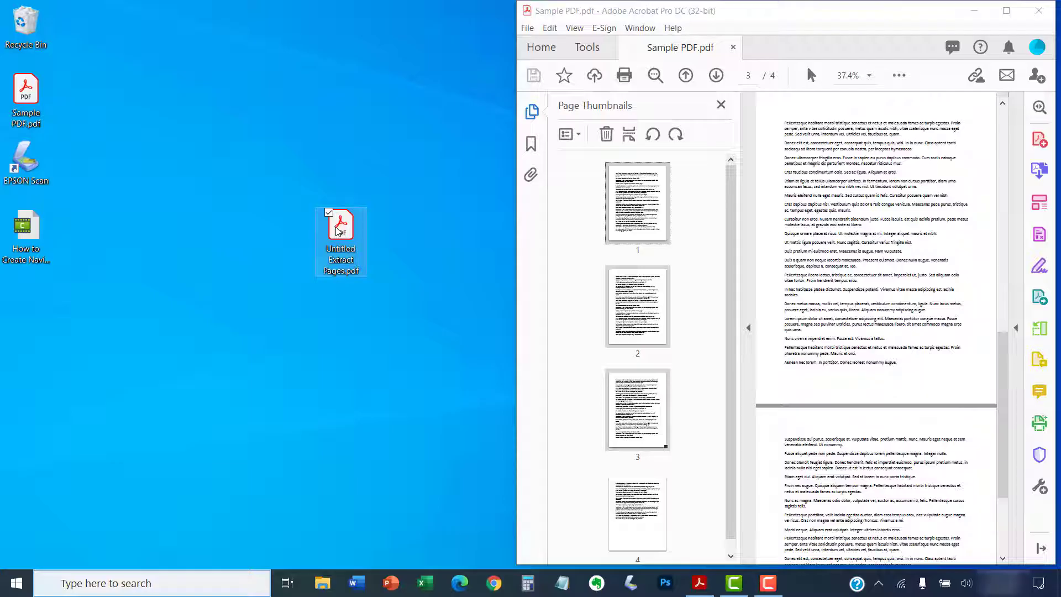
- Add 'Microsoft Word' as the second checklist item beneath Adobe Acrobat
right_click(340, 242)
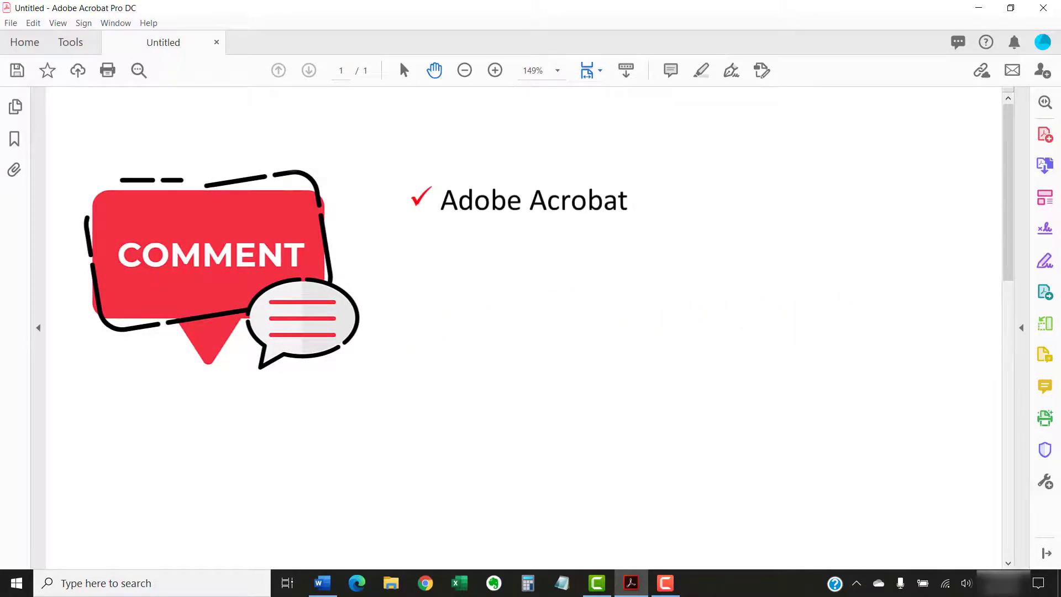
text(Microsoft Word)
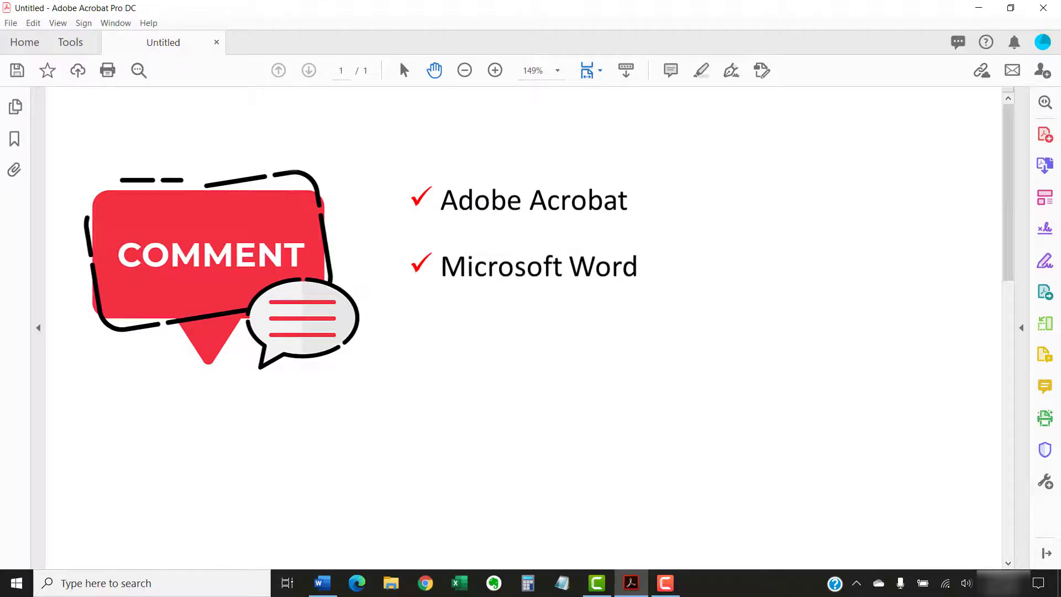